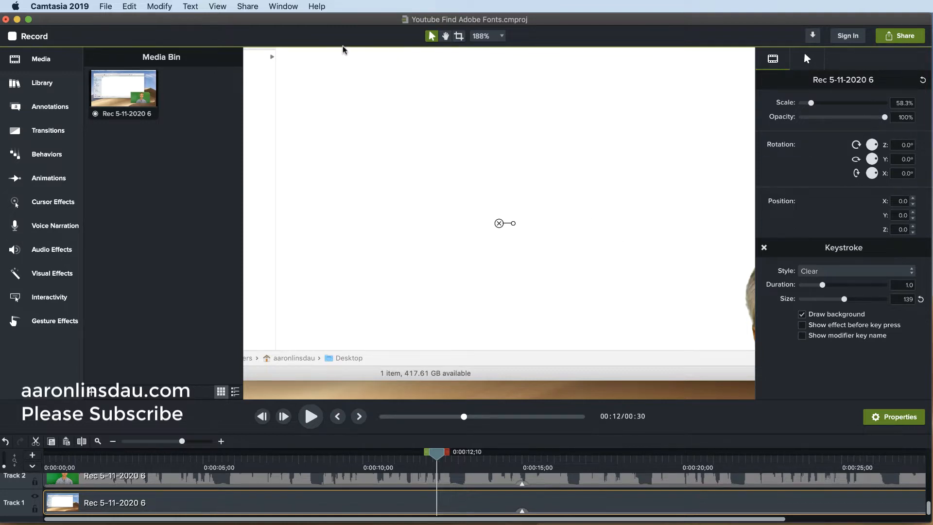
{"action": "mouse_move", "coordinate": [225, 6]}
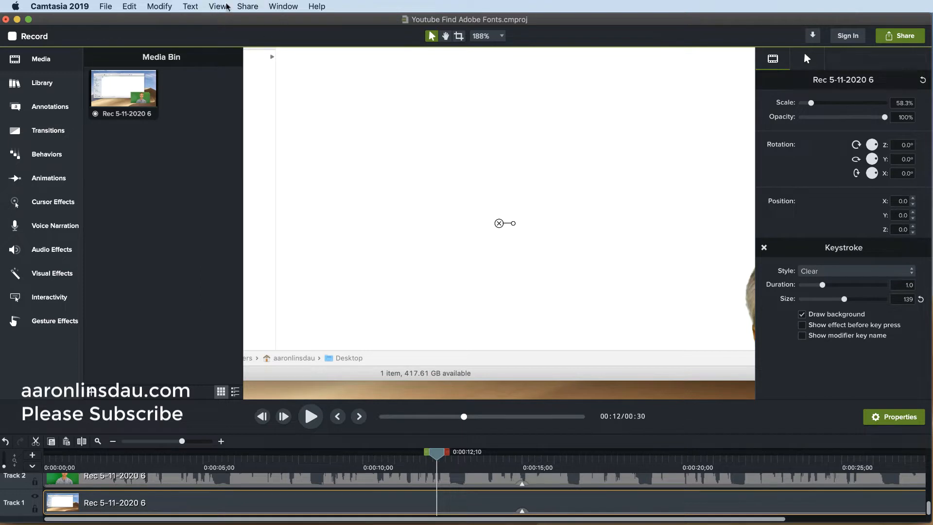
Step: Show the Share destinations list from the menu bar and the green Share button
{"action": "left_click", "coordinate": [247, 7]}
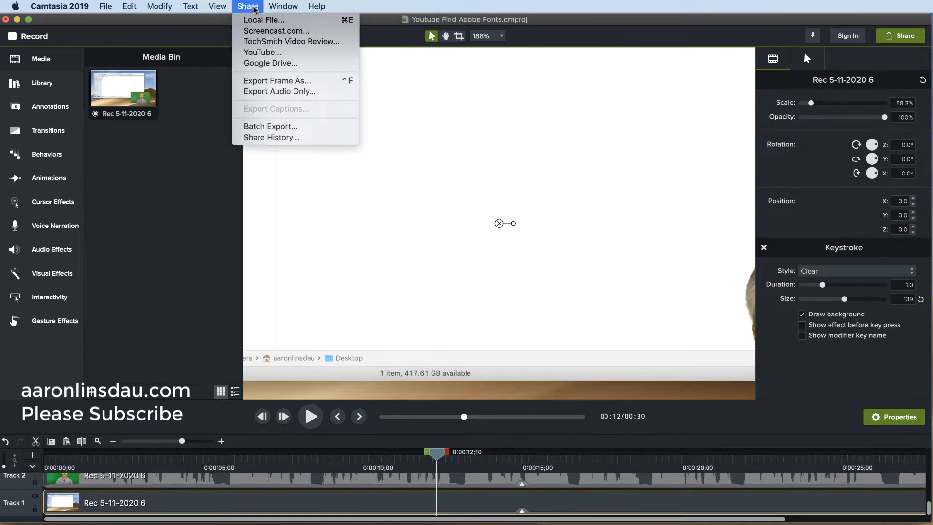
{"action": "mouse_move", "coordinate": [264, 19]}
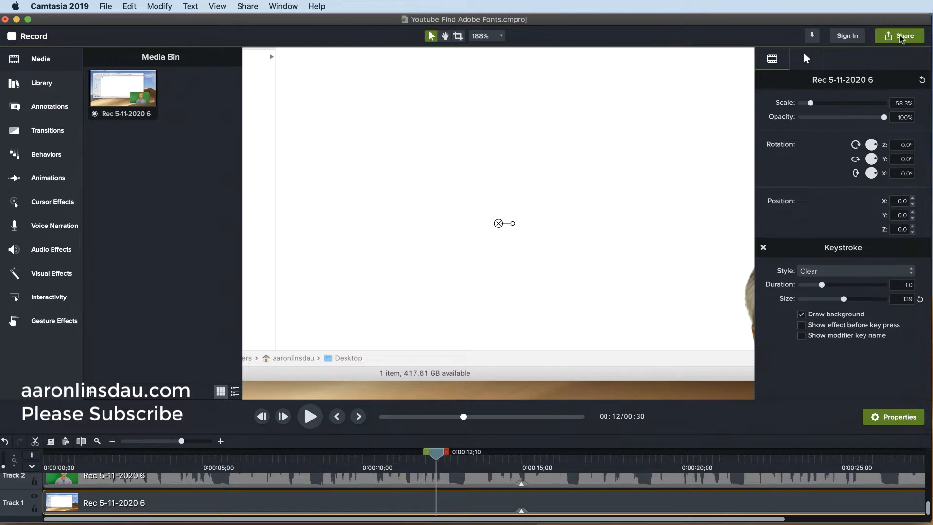
{"action": "left_click", "coordinate": [899, 36]}
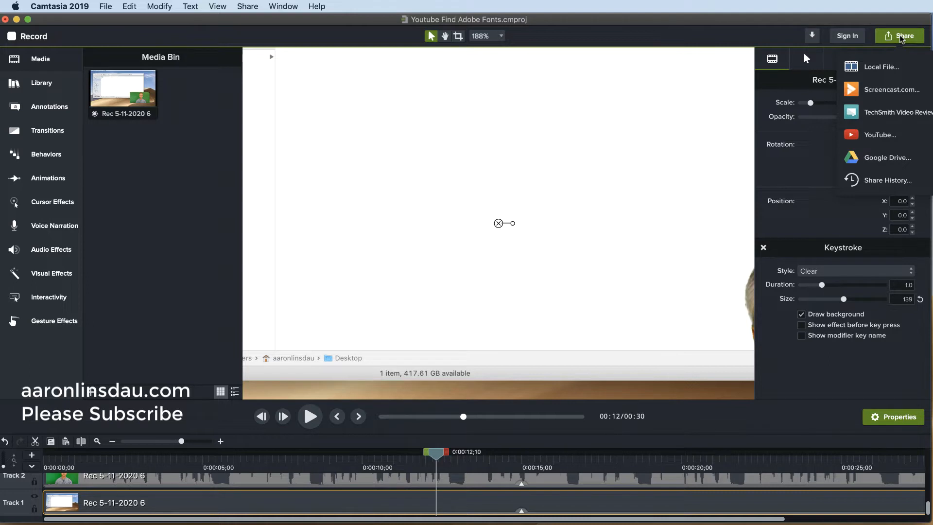
{"action": "mouse_move", "coordinate": [899, 38]}
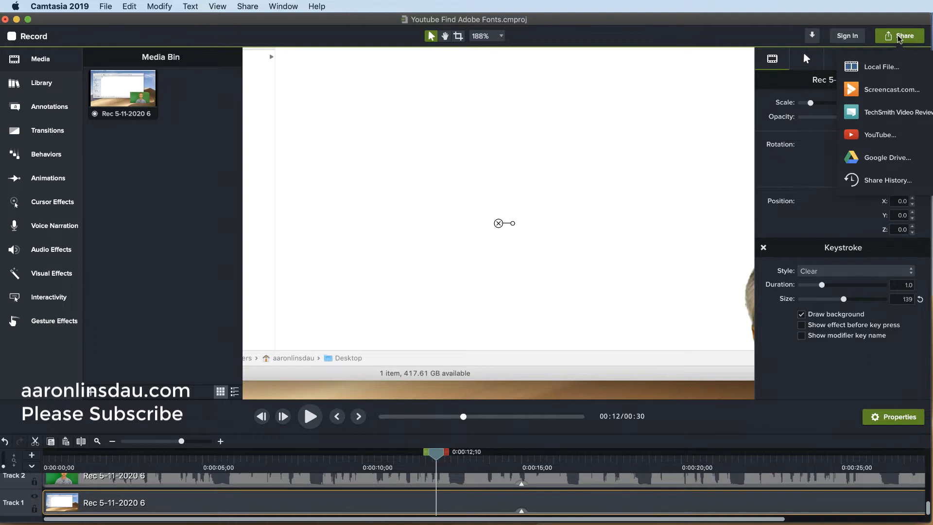
Step: Choose Local File export to the Desktop, keep MP4 as the format, and reach its advanced Options
{"action": "left_click", "coordinate": [881, 67]}
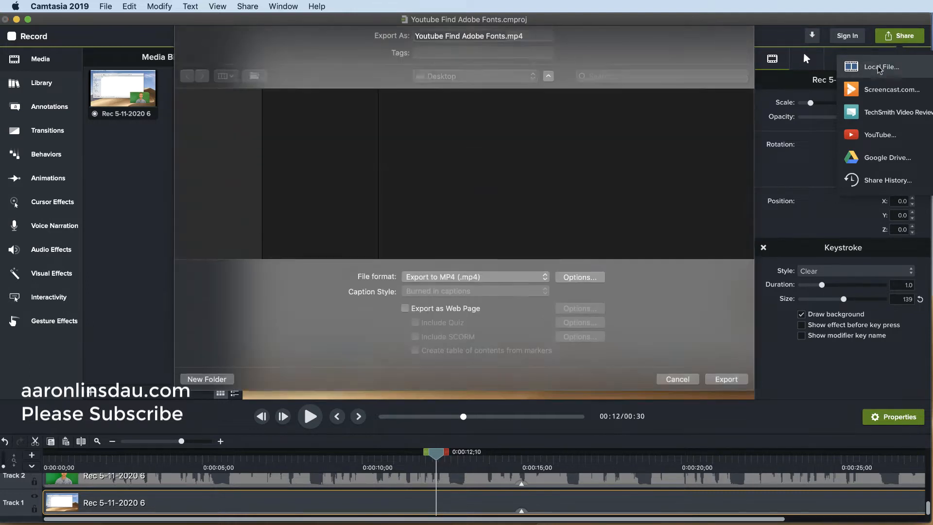
{"action": "left_click", "coordinate": [880, 67]}
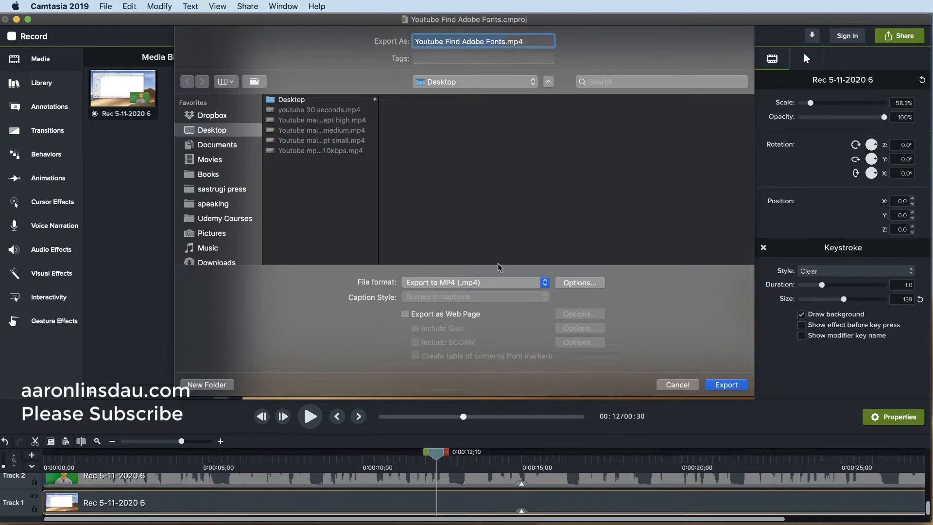
{"action": "mouse_move", "coordinate": [520, 286]}
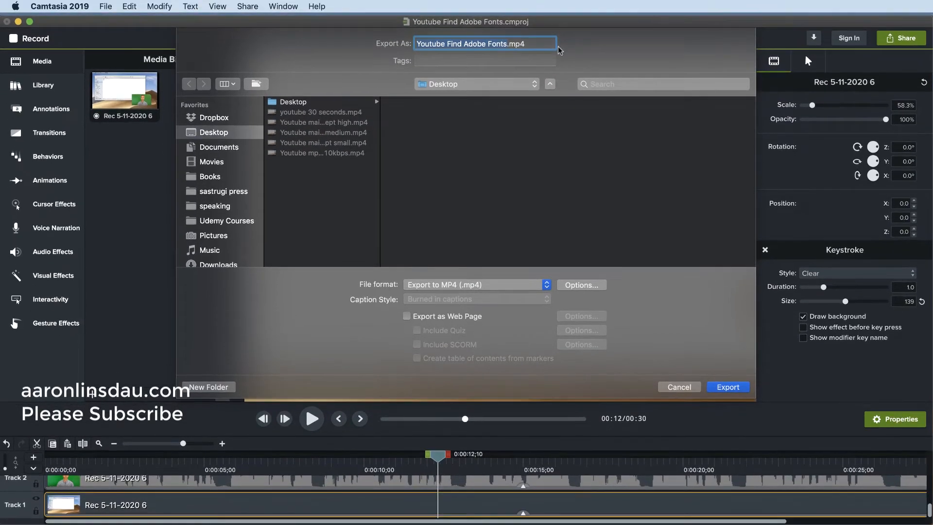
{"action": "left_click", "coordinate": [473, 284]}
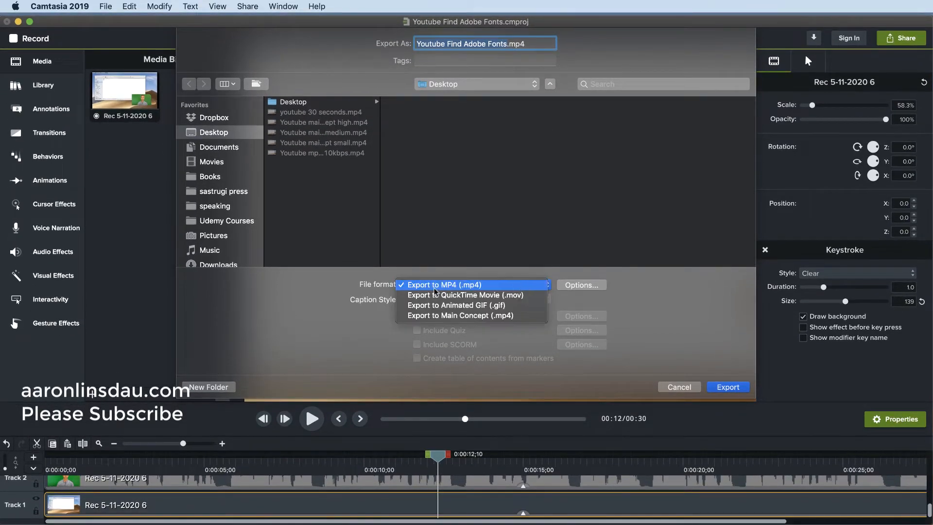
{"action": "left_click", "coordinate": [443, 285]}
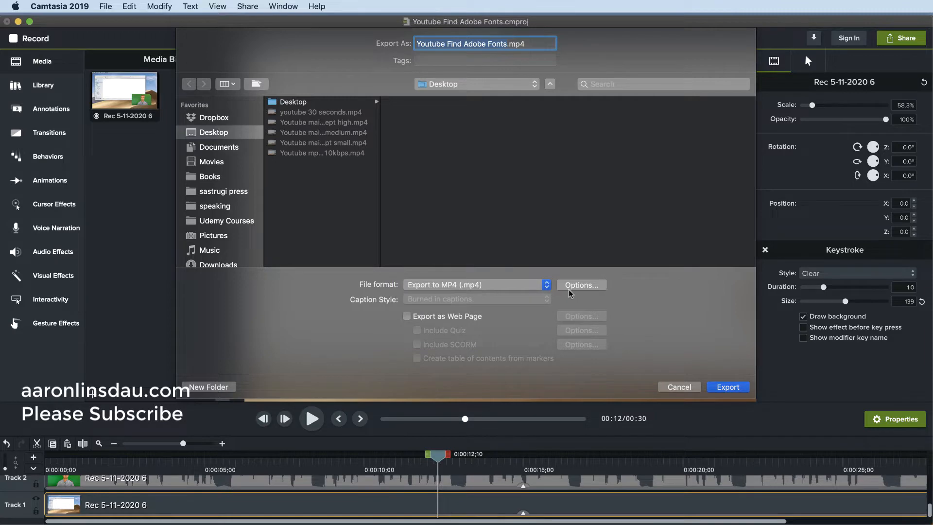
{"action": "left_click", "coordinate": [581, 285]}
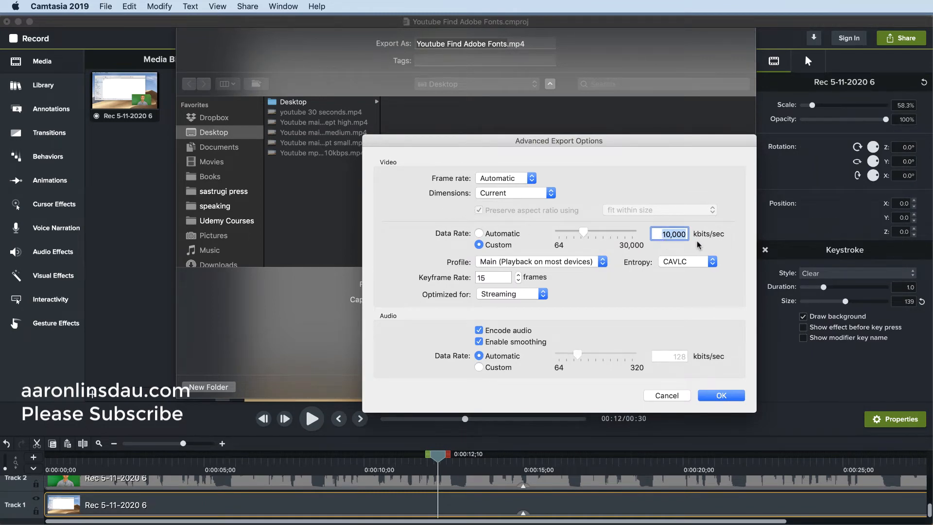
Step: Review the advanced options keeping Current dimensions and the Main profile unchanged
{"action": "left_click", "coordinate": [514, 192]}
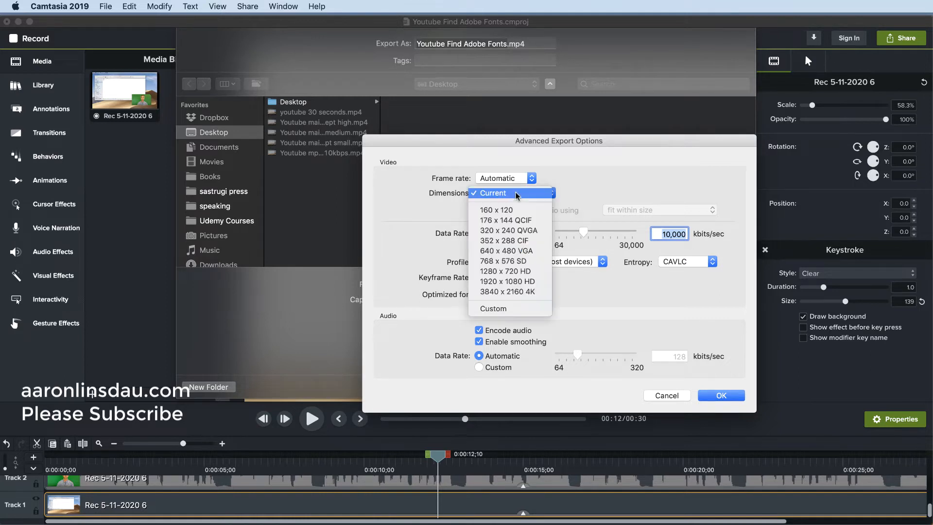
{"action": "left_click", "coordinate": [490, 192]}
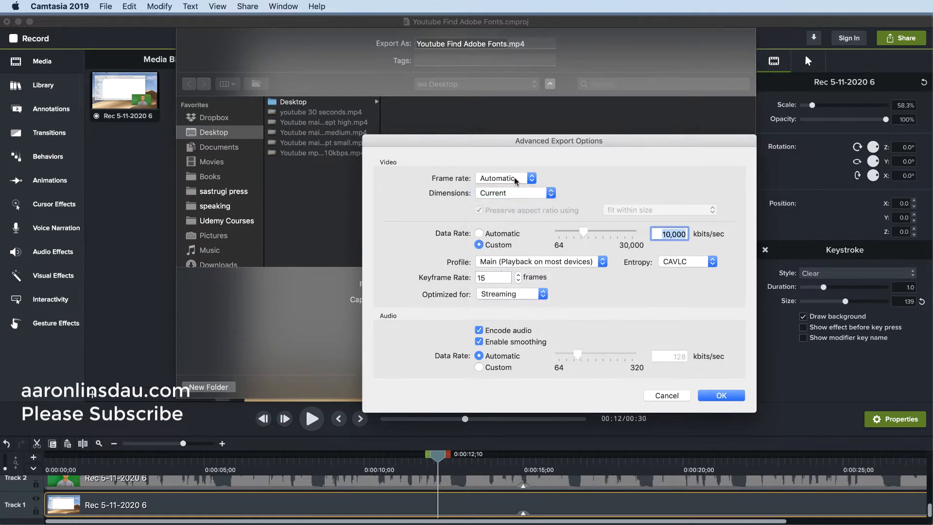
{"action": "mouse_move", "coordinate": [513, 267]}
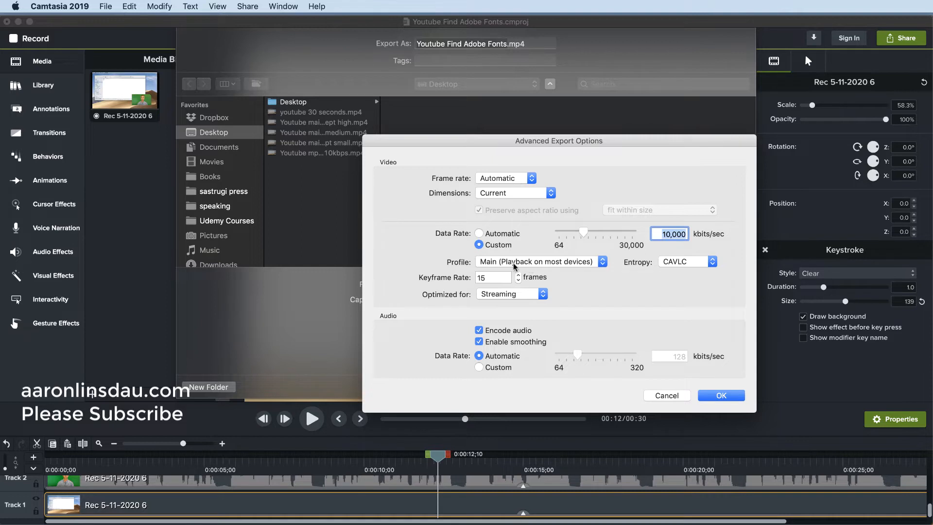
{"action": "left_click", "coordinate": [539, 261]}
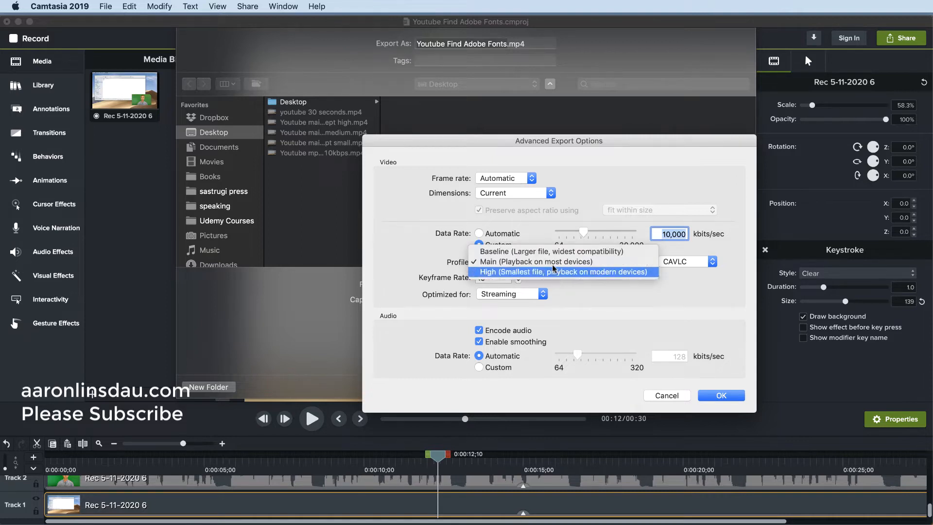
{"action": "left_click", "coordinate": [538, 262]}
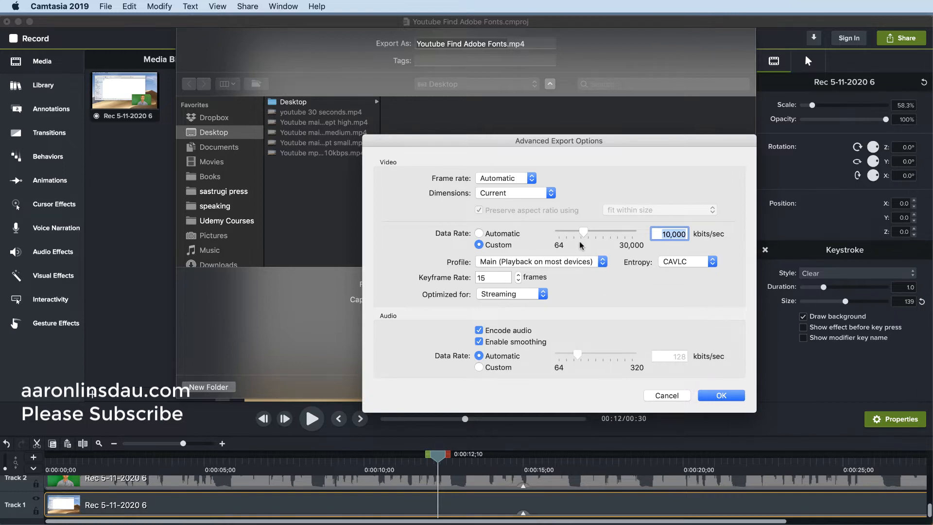
{"action": "mouse_move", "coordinate": [669, 397]}
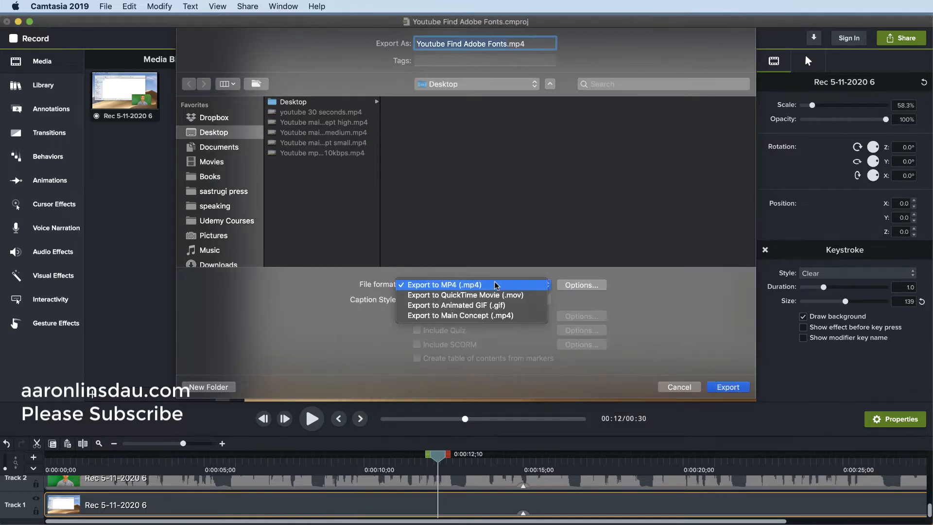
Step: Switch the format to Main Concept MP4 and review its advanced options, keeping current dimensions
{"action": "left_click", "coordinate": [466, 315]}
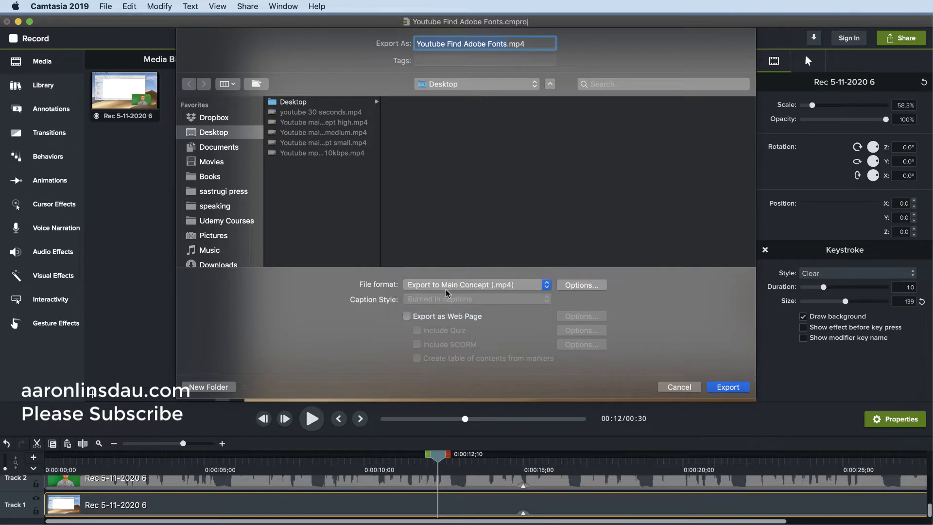
{"action": "mouse_move", "coordinate": [472, 290]}
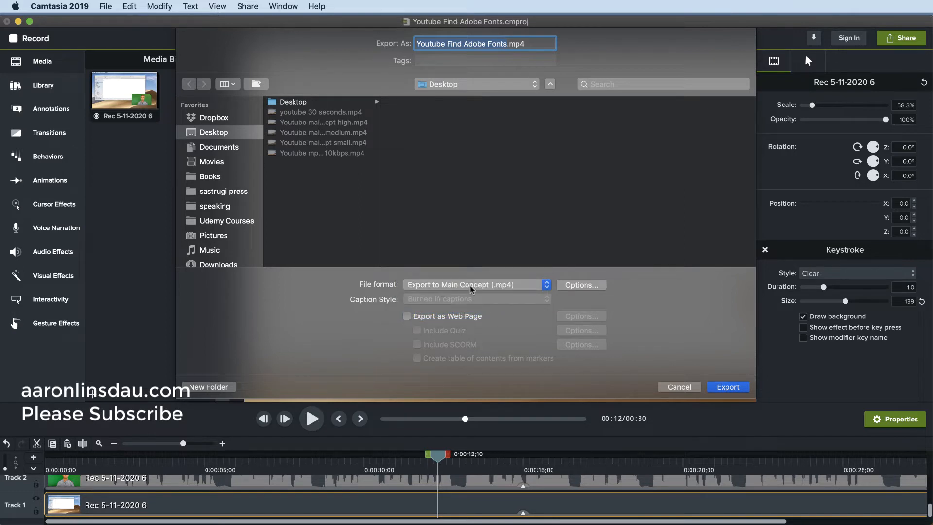
{"action": "left_click", "coordinate": [581, 285]}
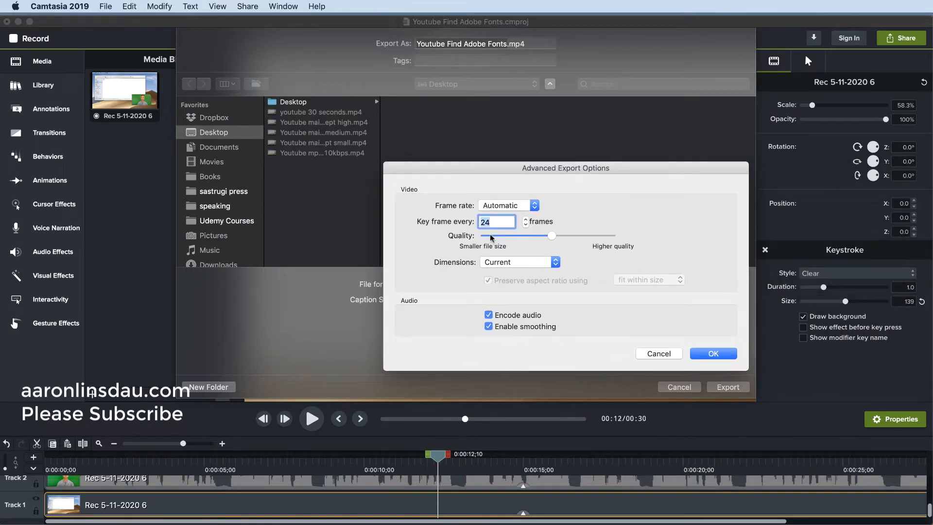
{"action": "mouse_move", "coordinate": [616, 240]}
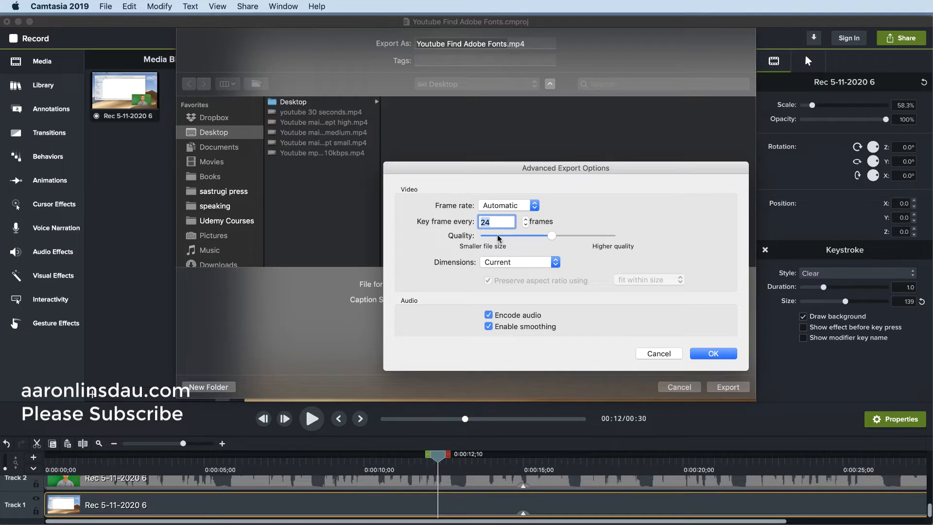
{"action": "mouse_move", "coordinate": [495, 240]}
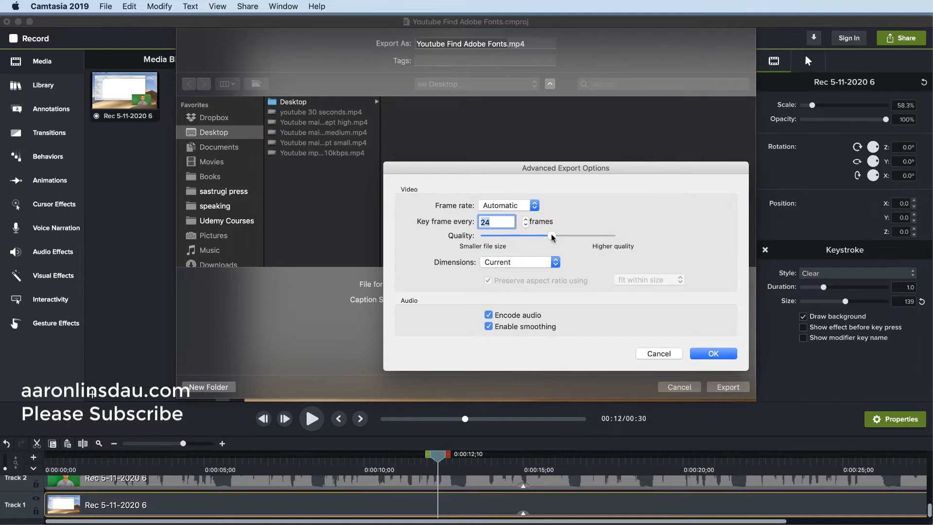
{"action": "left_click_drag", "start_coordinate": [552, 236], "coordinate": [616, 236]}
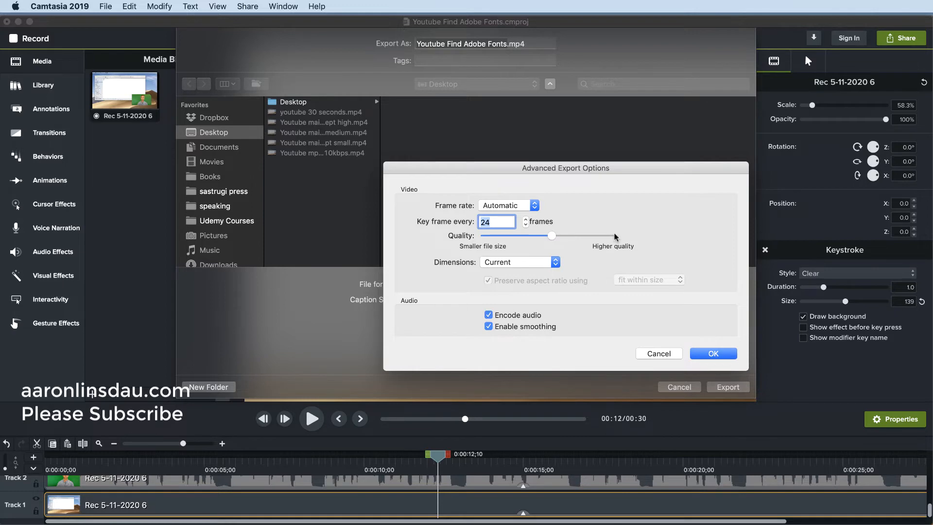
{"action": "mouse_move", "coordinate": [529, 264]}
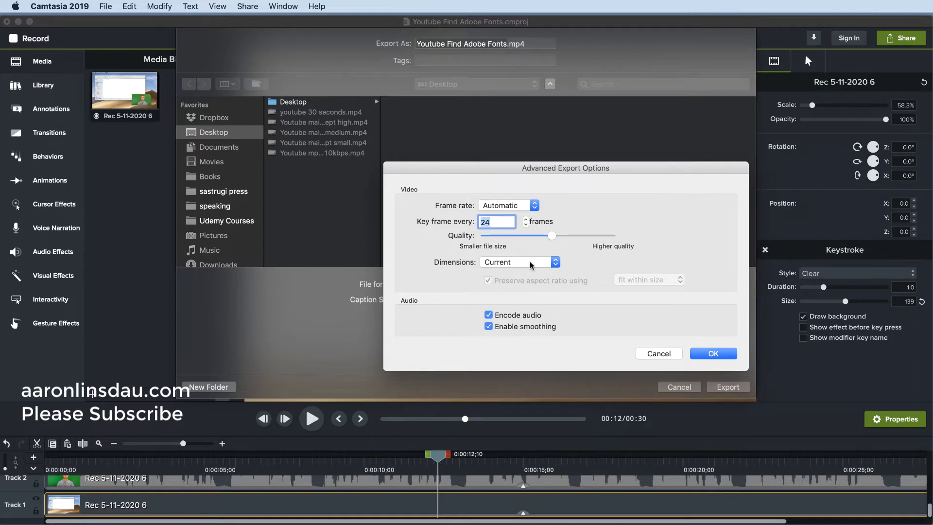
{"action": "left_click", "coordinate": [517, 261]}
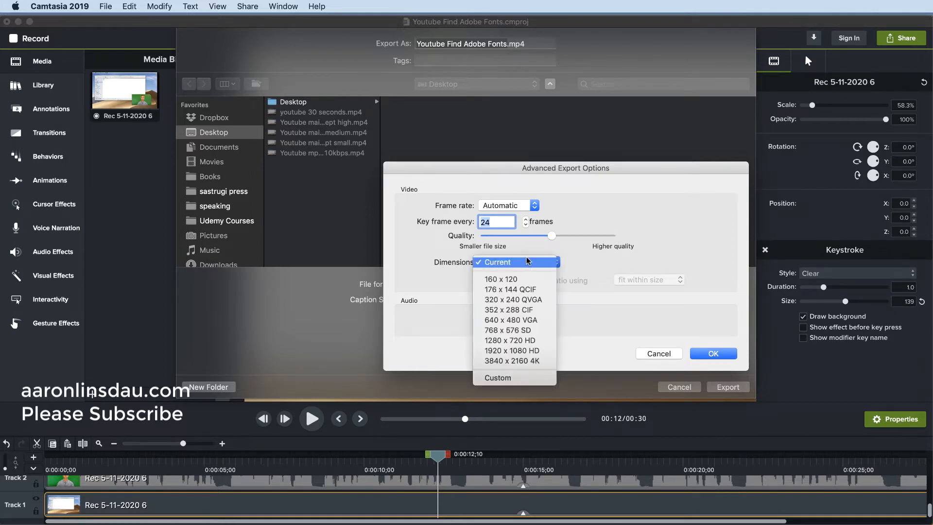
{"action": "left_click", "coordinate": [495, 262]}
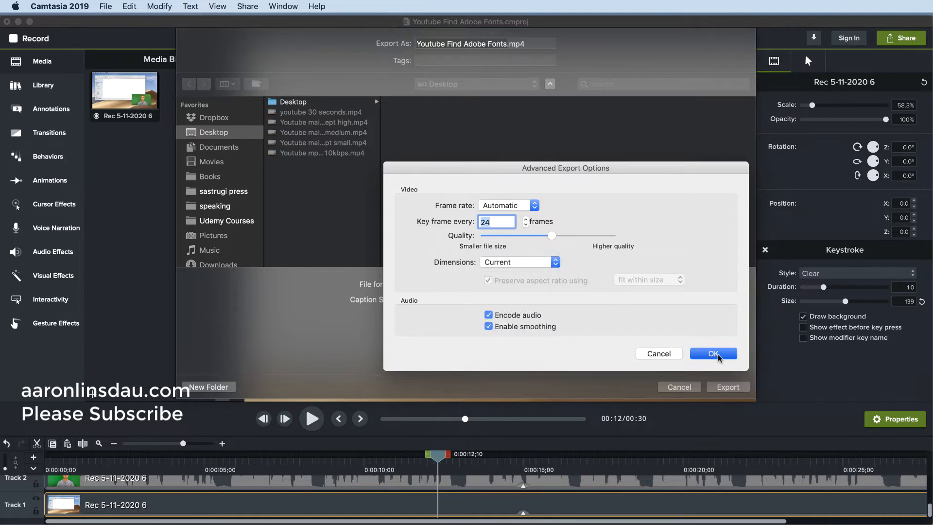
Step: Accept the options and export 'test export.mp4' to the Desktop until the finished notice appears
{"action": "left_click", "coordinate": [712, 354]}
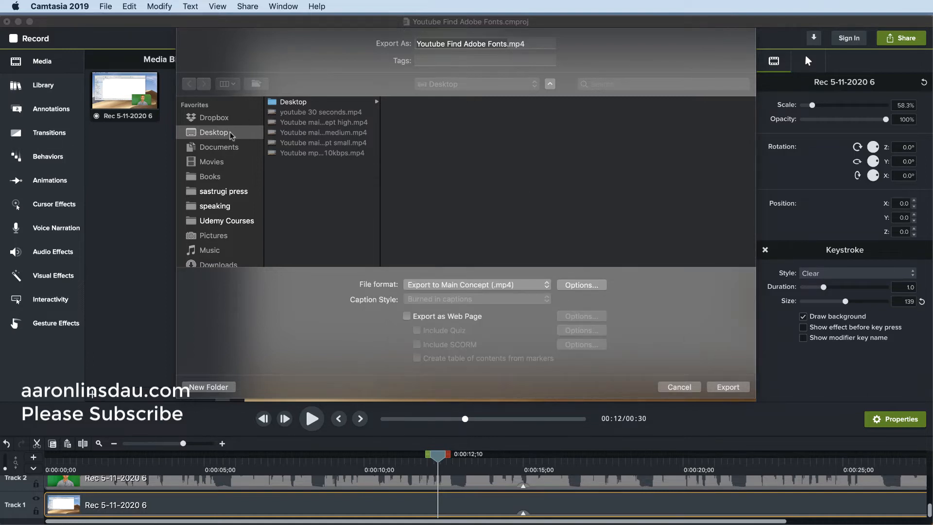
{"action": "left_click", "coordinate": [484, 44]}
{"action": "type", "text": "test export"}
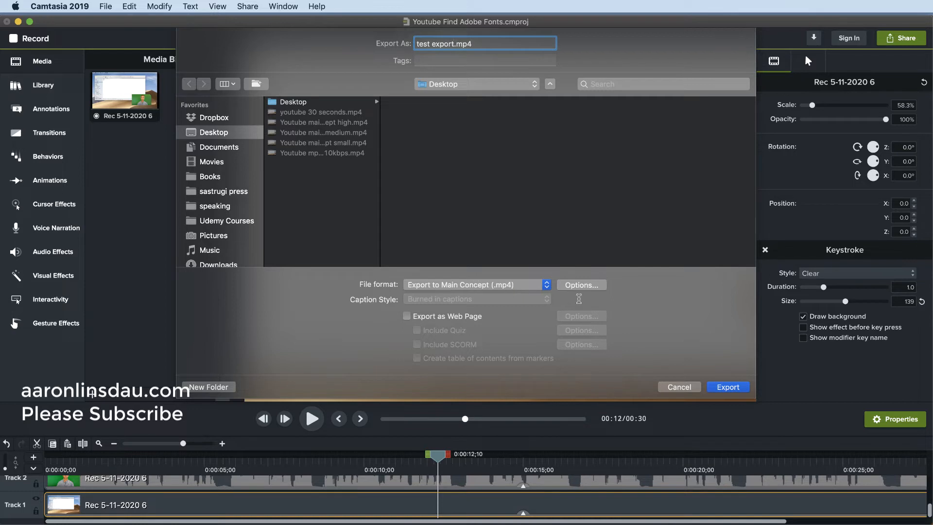
{"action": "left_click", "coordinate": [726, 386]}
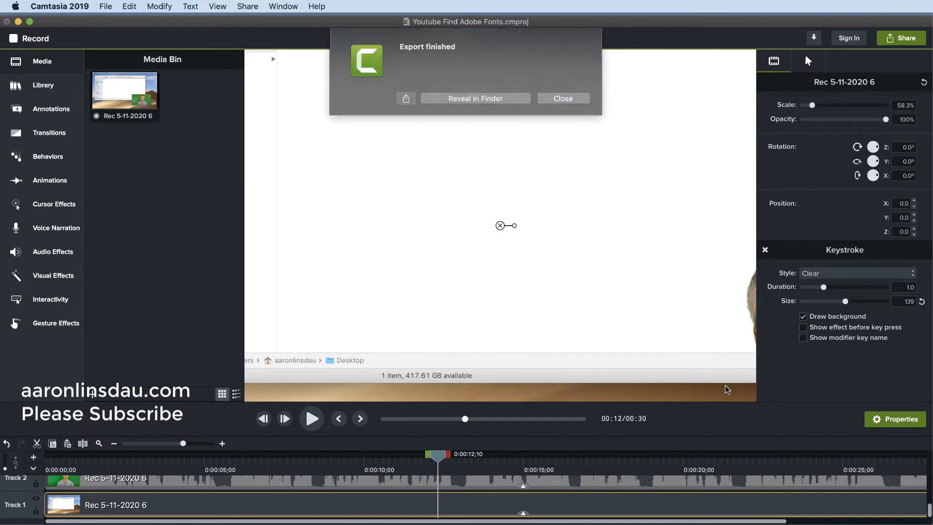
Step: Reveal test export.mp4 in Finder and compare its size with 'Youtube mp4 advanced 10kbps.mp4'
{"action": "left_click", "coordinate": [562, 98]}
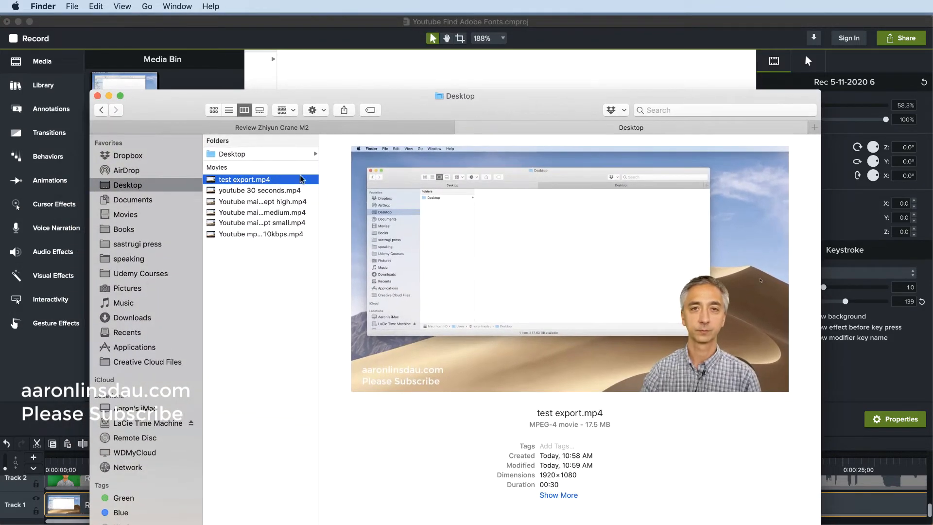
{"action": "mouse_move", "coordinate": [307, 191]}
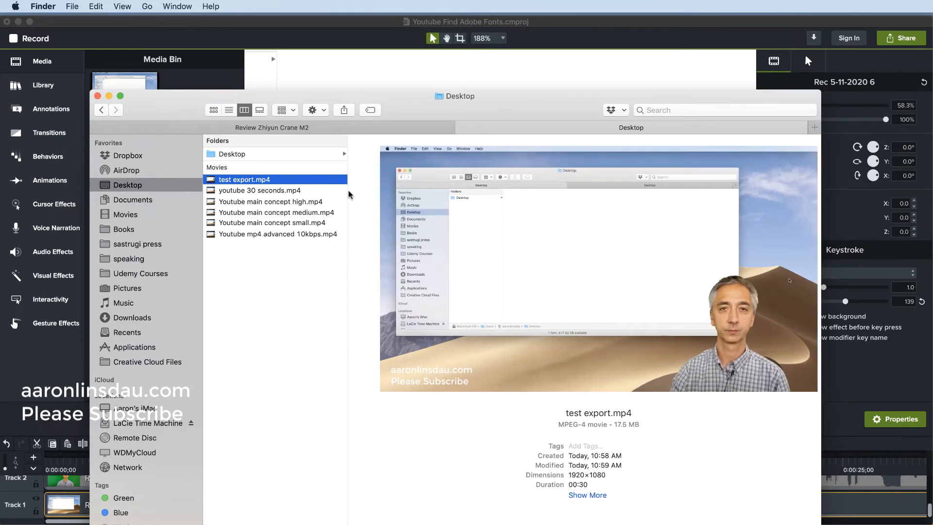
{"action": "left_click", "coordinate": [278, 234]}
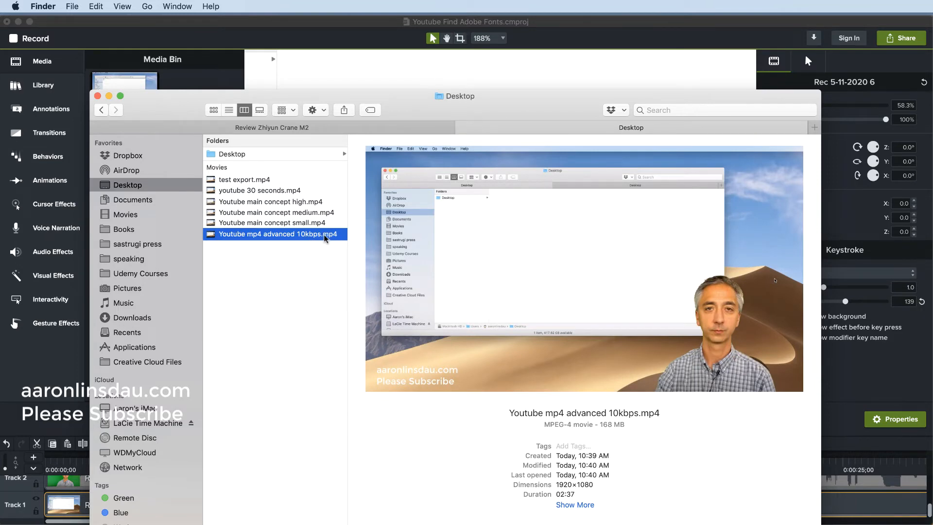
{"action": "left_click", "coordinate": [274, 213]}
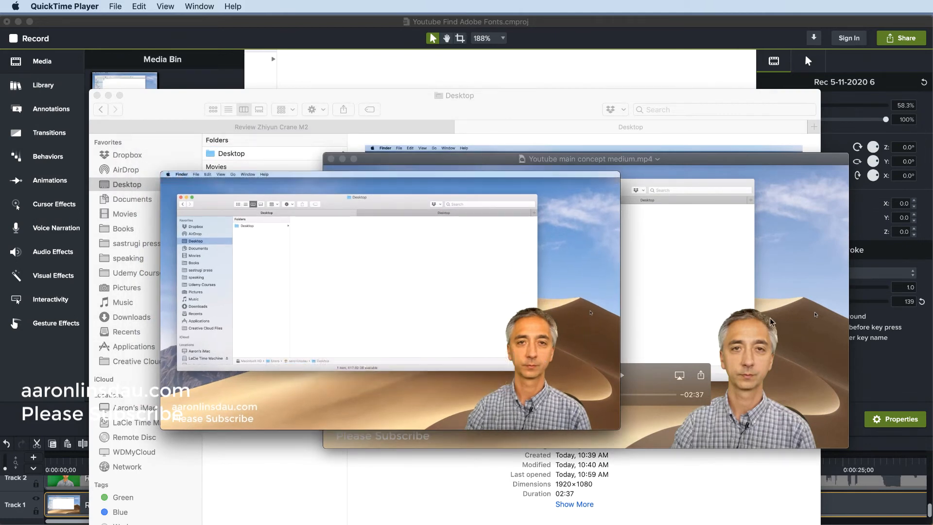
{"action": "mouse_move", "coordinate": [680, 362]}
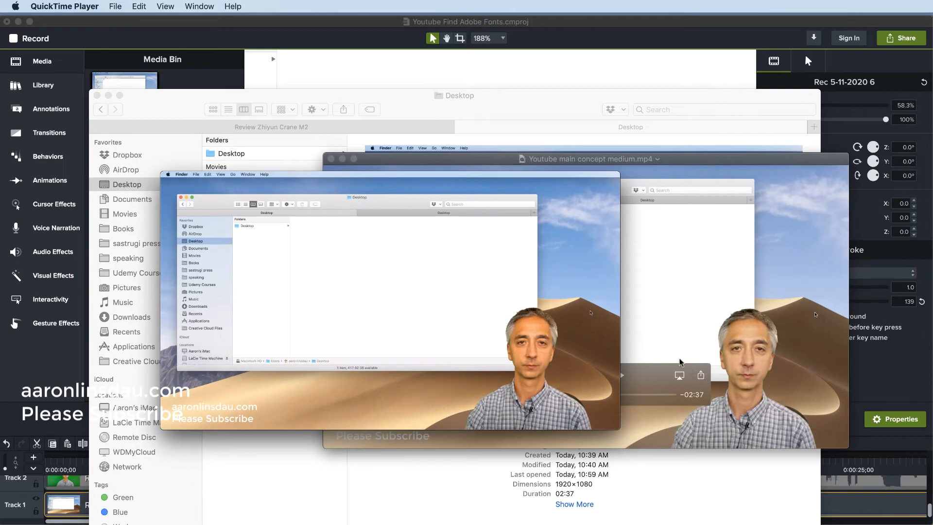
{"action": "mouse_move", "coordinate": [712, 341]}
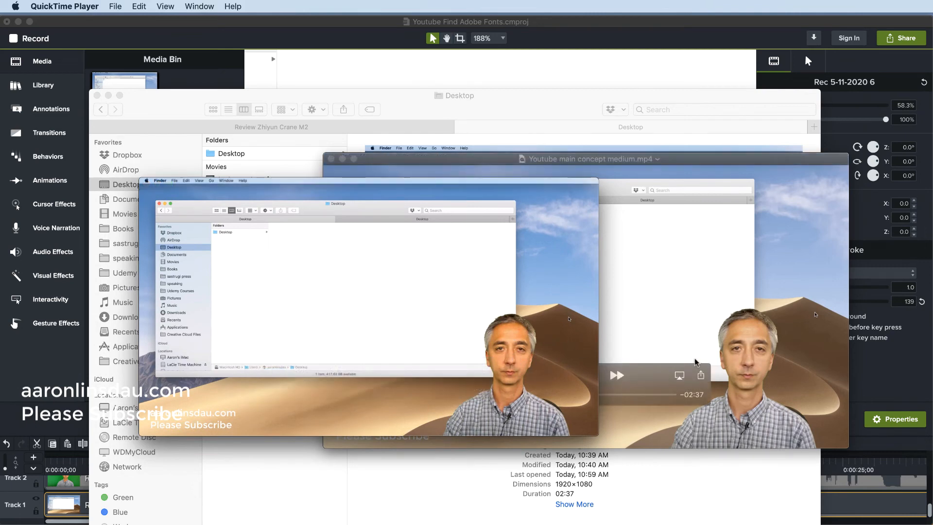
{"action": "mouse_move", "coordinate": [743, 351]}
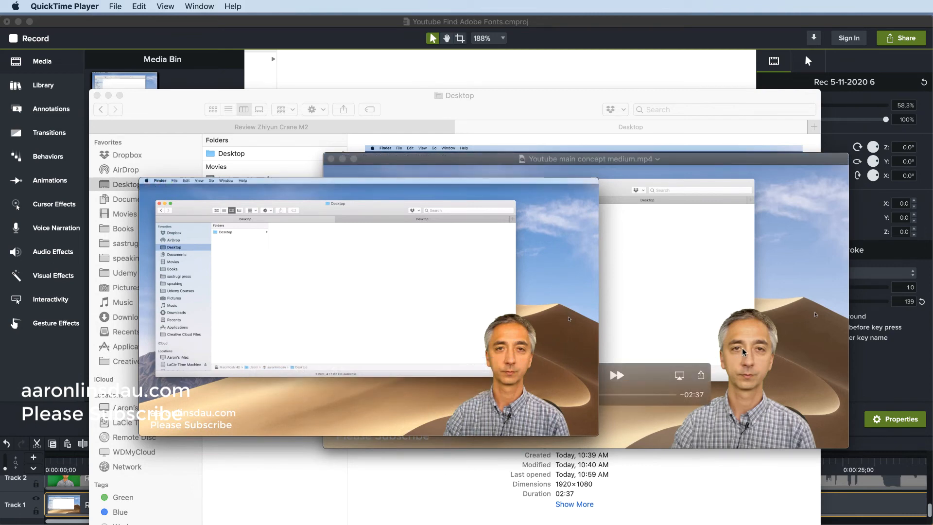